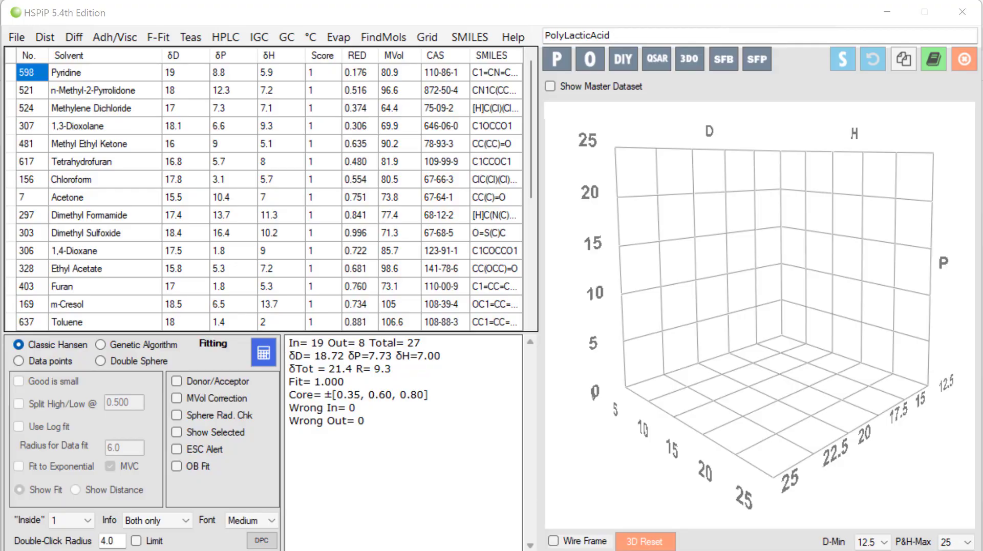
mouse_move(244, 251)
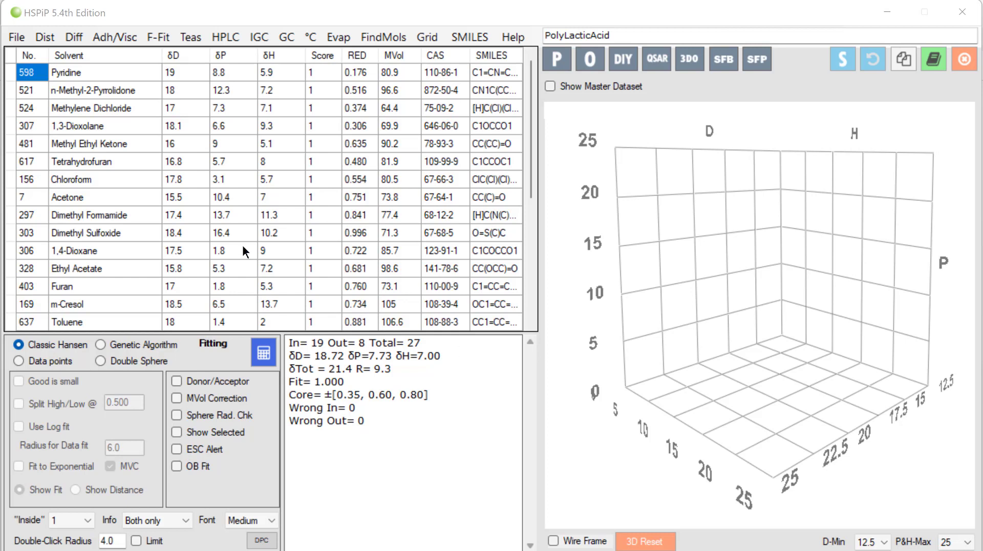
mouse_move(367, 227)
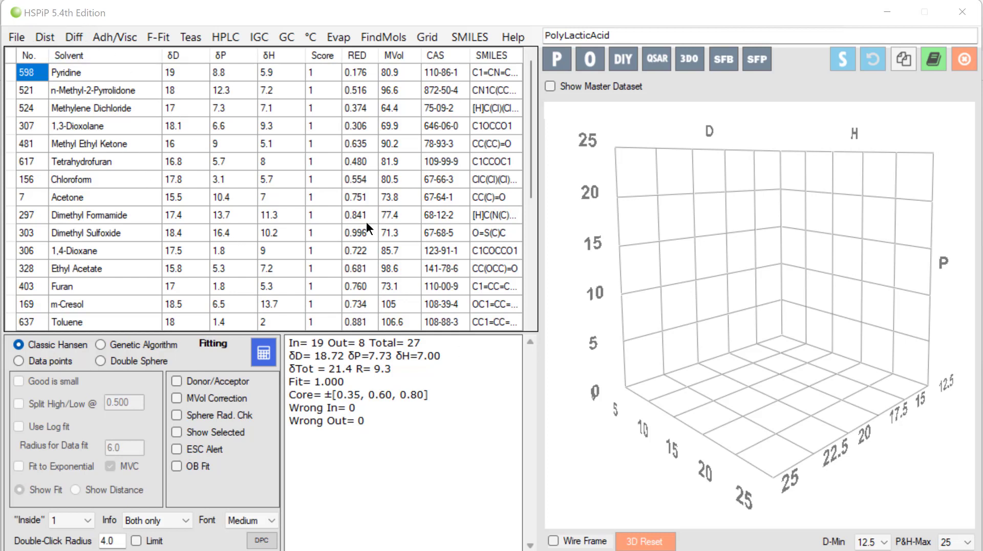
mouse_move(271, 85)
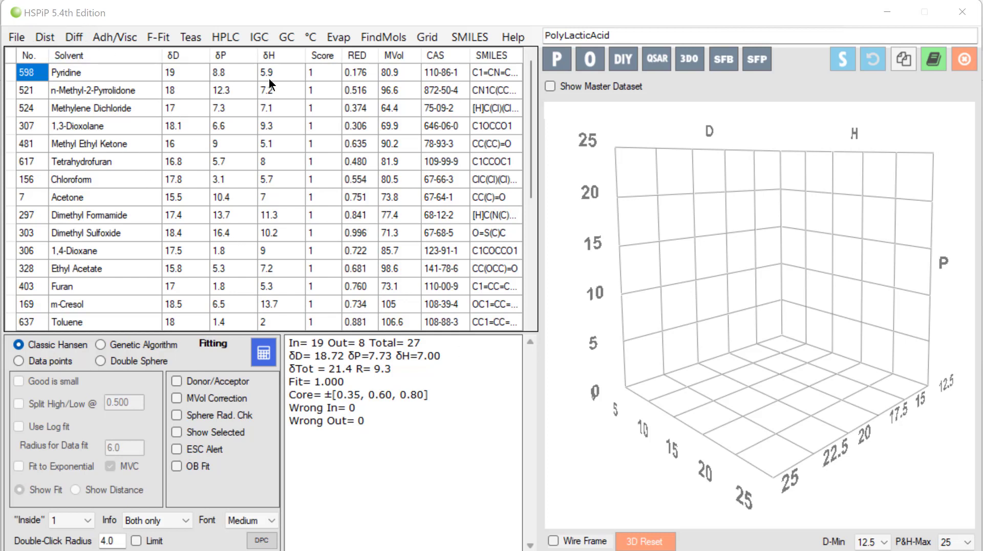
mouse_move(150, 82)
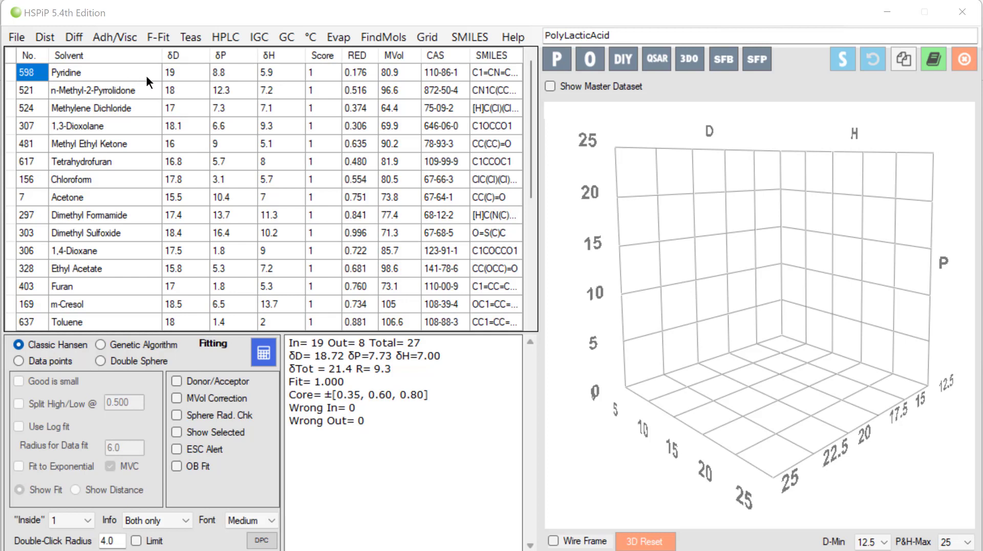
mouse_move(144, 176)
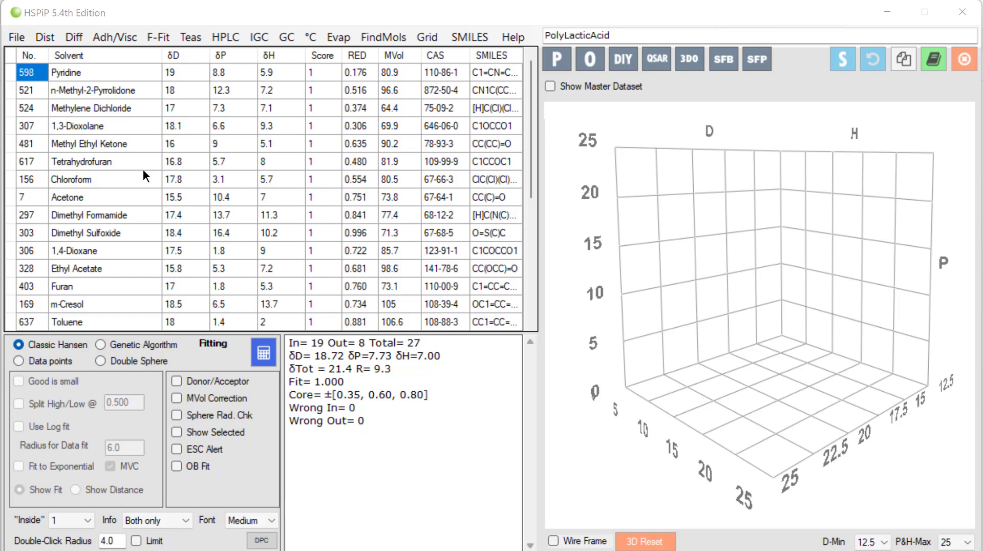
Sort the PolyLacticAcid solvent table by Score so the 0-scored non-solvents group together
click(596, 35)
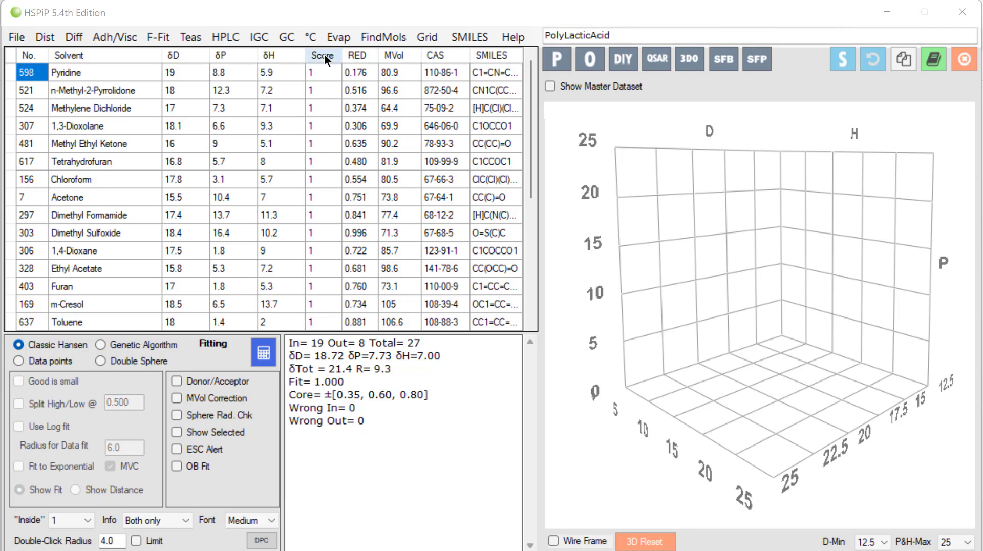
click(322, 56)
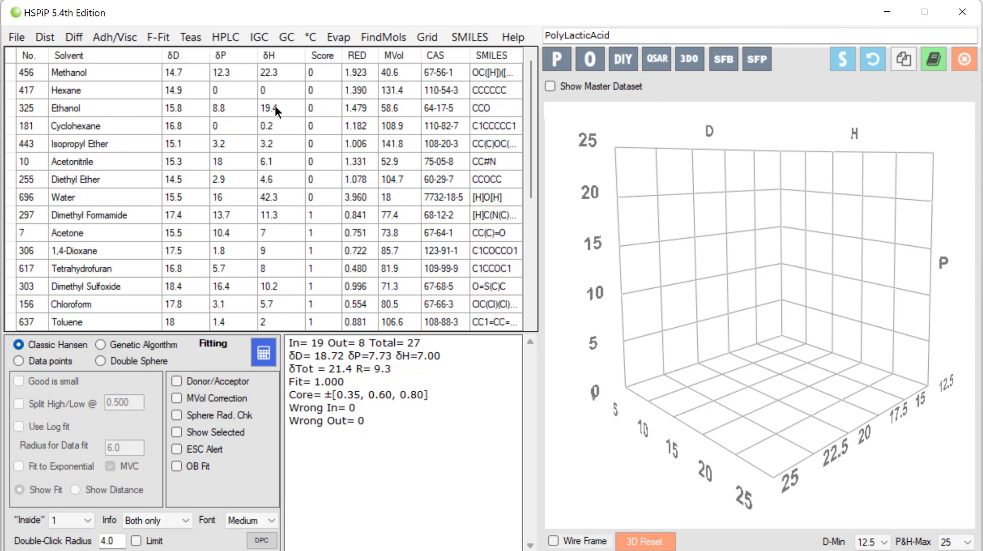
mouse_move(317, 97)
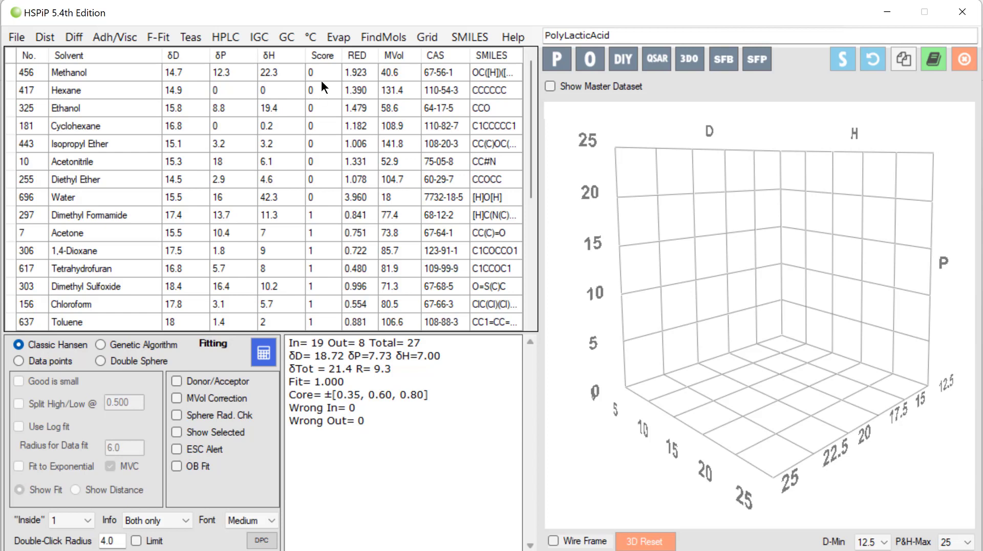
mouse_move(316, 119)
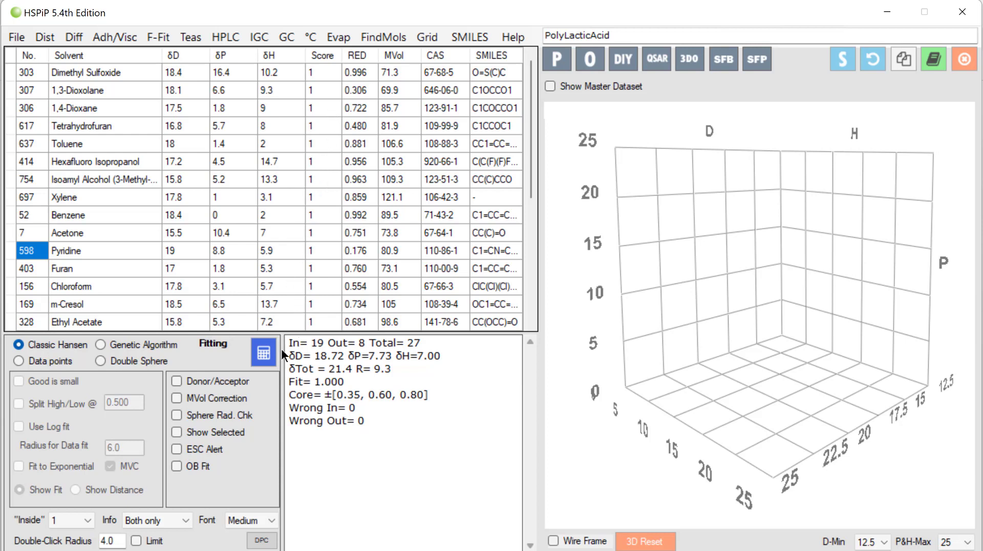
Run the Hansen sphere fit for PolyLacticAcid and show it in the 3D plot
click(263, 352)
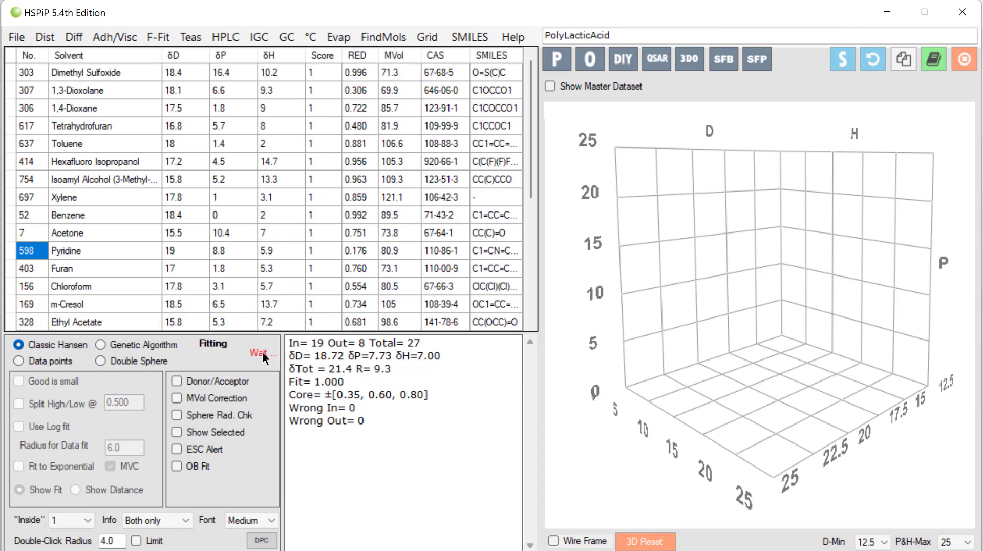
click(258, 352)
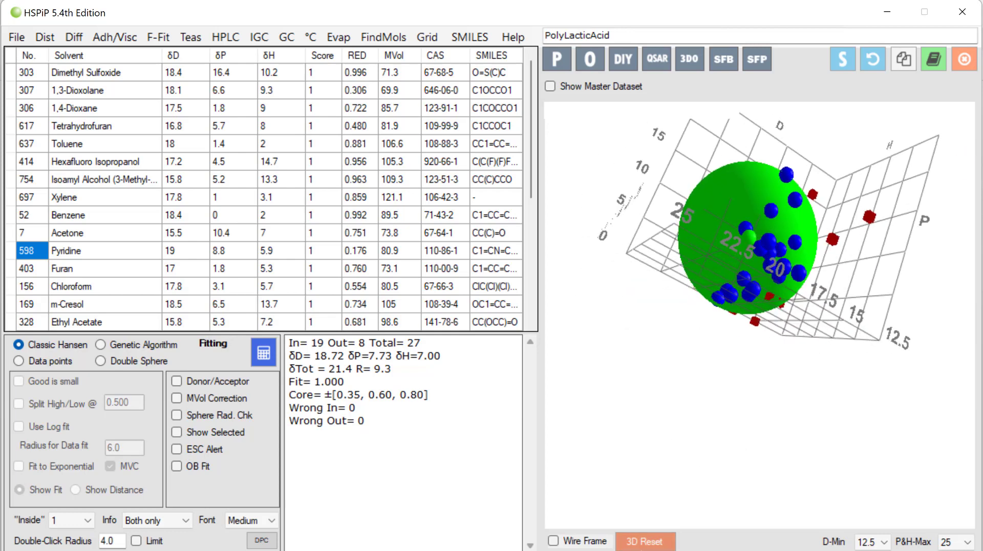
Reset the 3D sphere plot to its default upright orientation
click(645, 540)
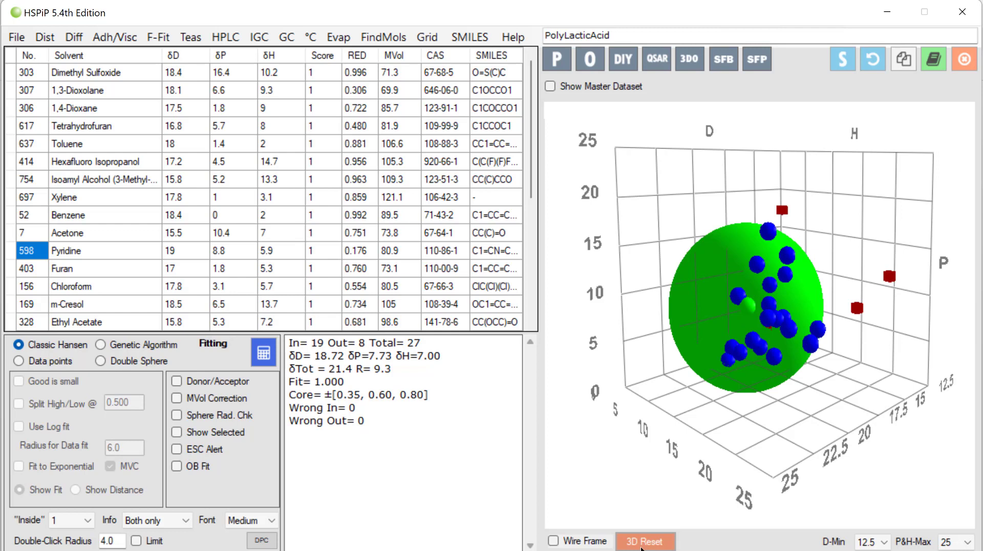
mouse_move(748, 309)
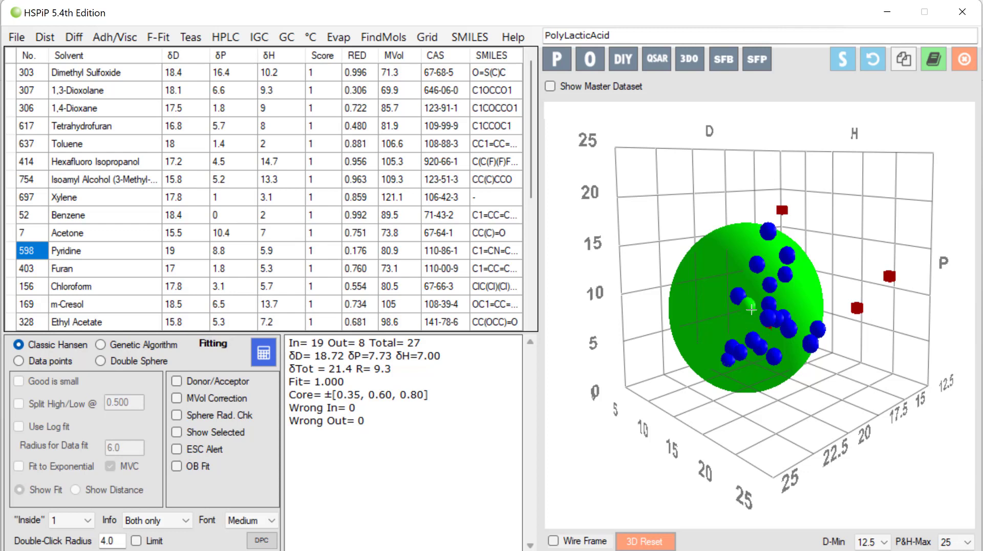
mouse_move(809, 293)
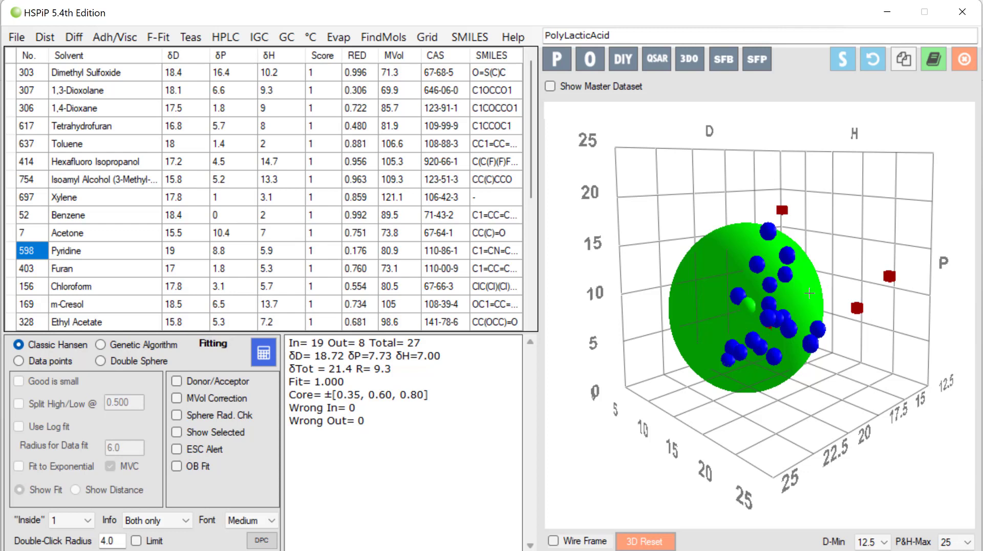
mouse_move(770, 228)
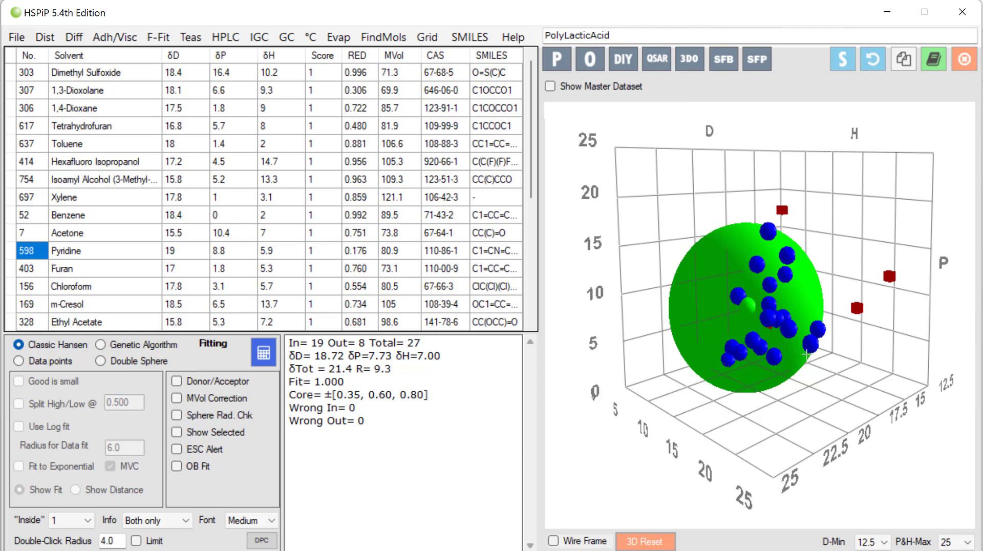
mouse_move(796, 360)
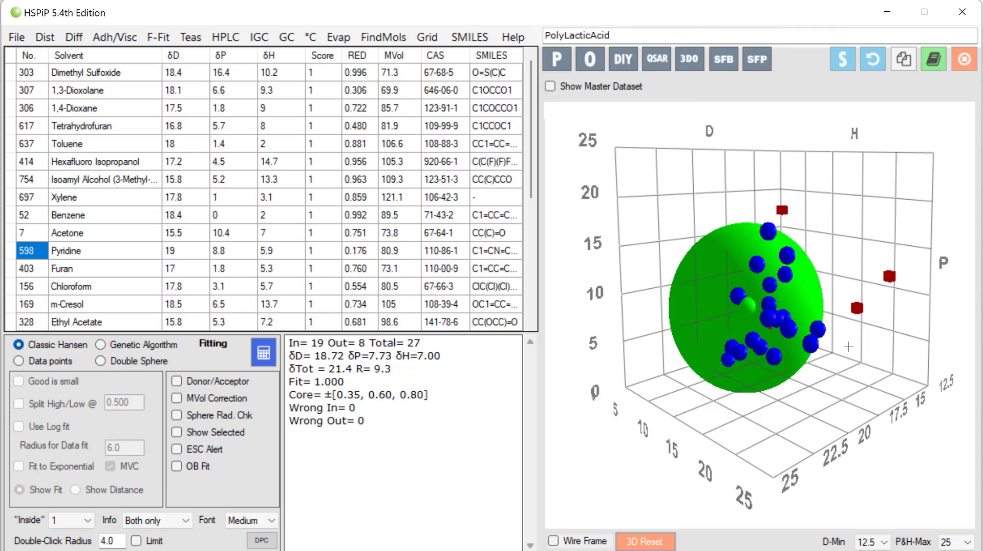
mouse_move(832, 240)
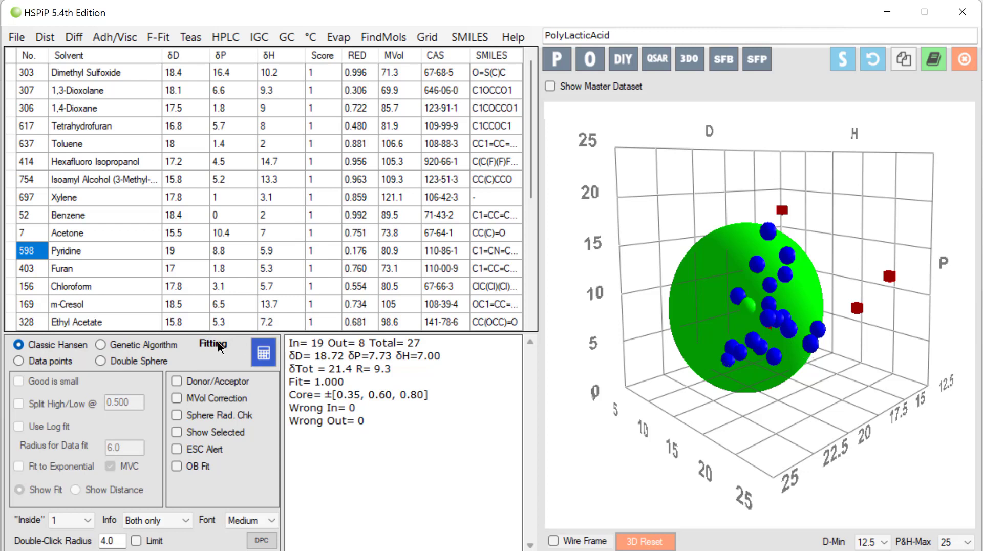
mouse_move(68, 356)
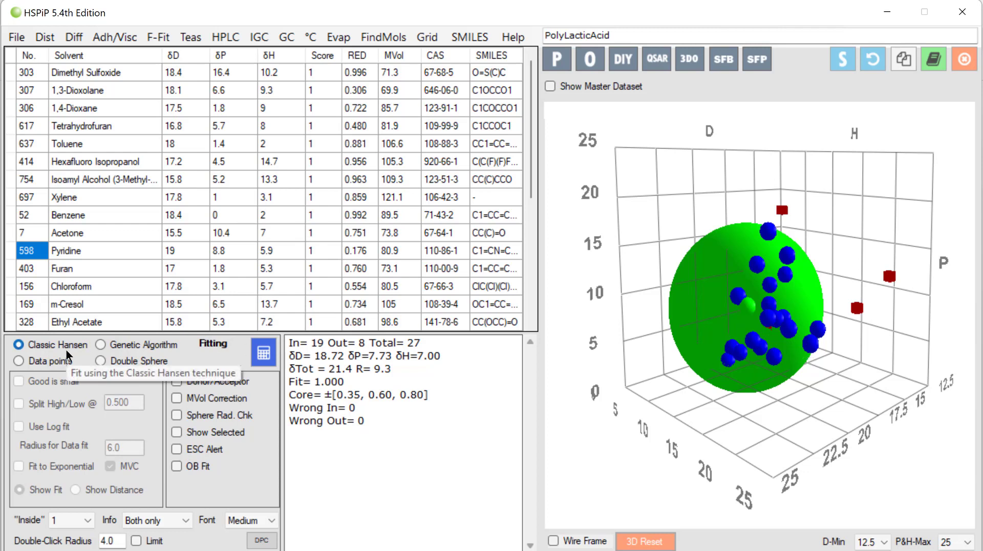
mouse_move(100, 351)
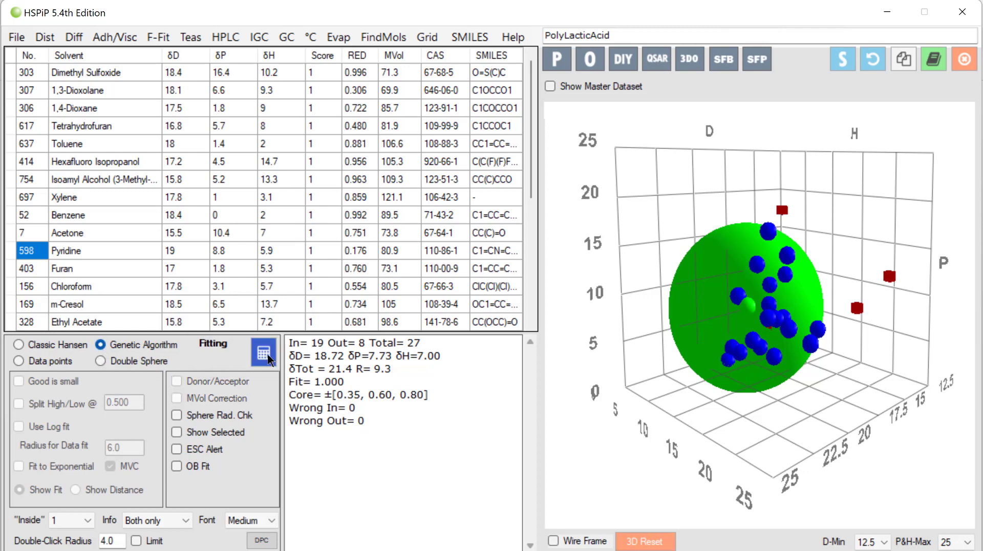
Rerun the genetic-algorithm fit (δD 19.63, δP 7.01, δH 8.51, R 10.8), then select Classic Hansen
click(264, 354)
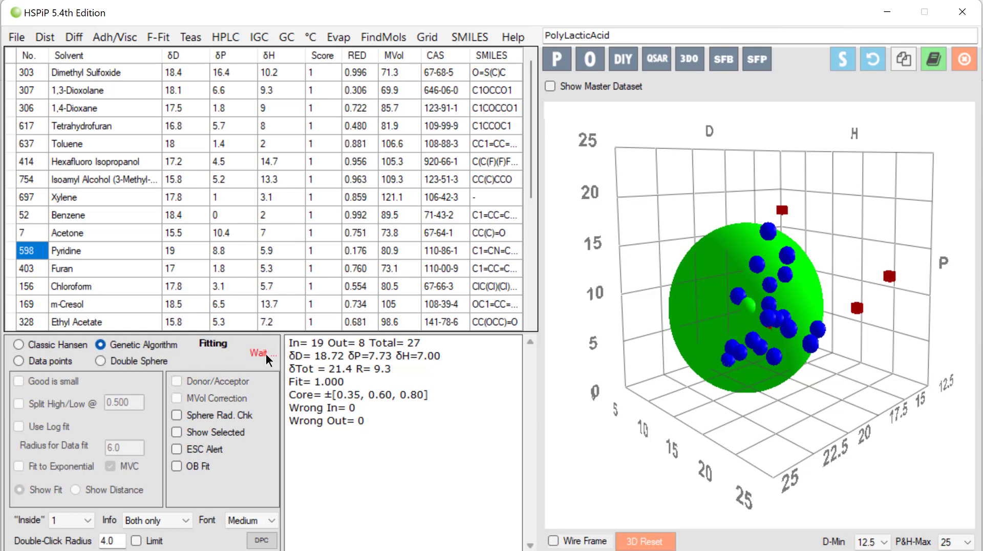
click(263, 351)
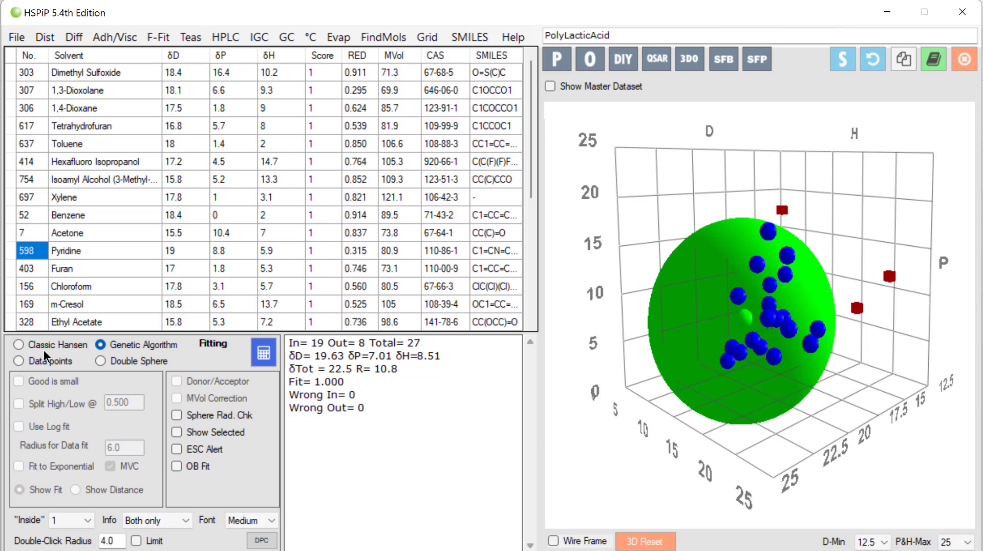
click(18, 345)
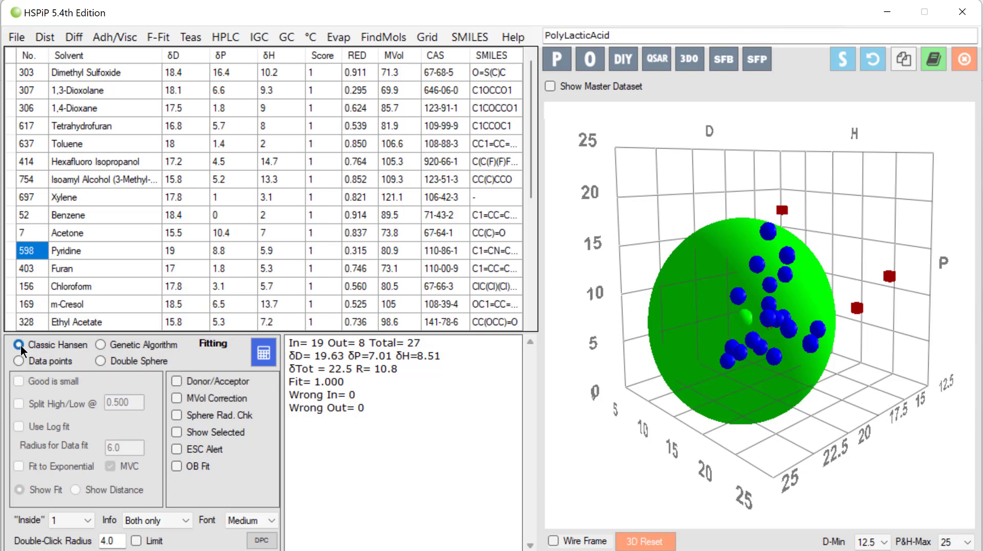
Run the classic Hansen fit (δD 18.72, δP 7.73, δH 7.00, R 9.3) and sort solvents by score
click(263, 351)
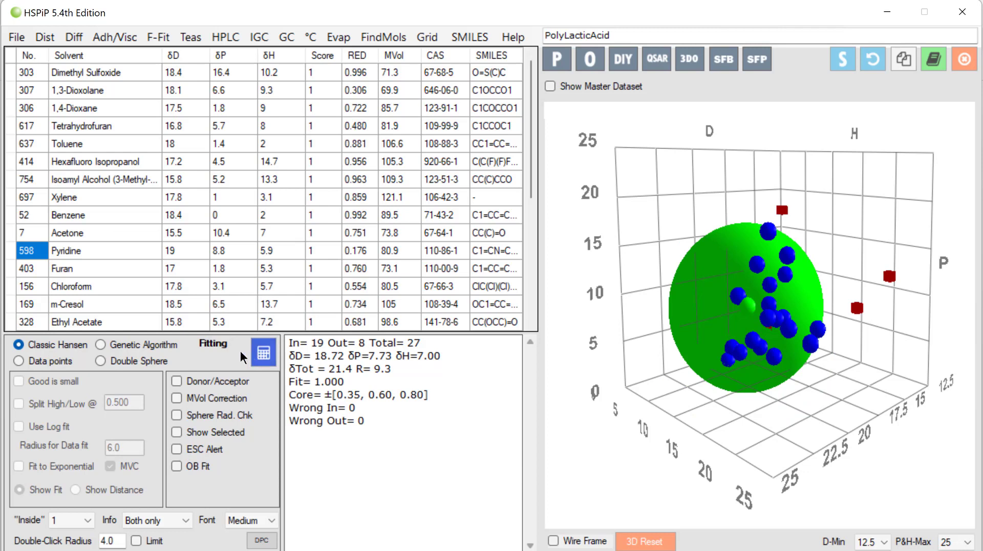
mouse_move(142, 351)
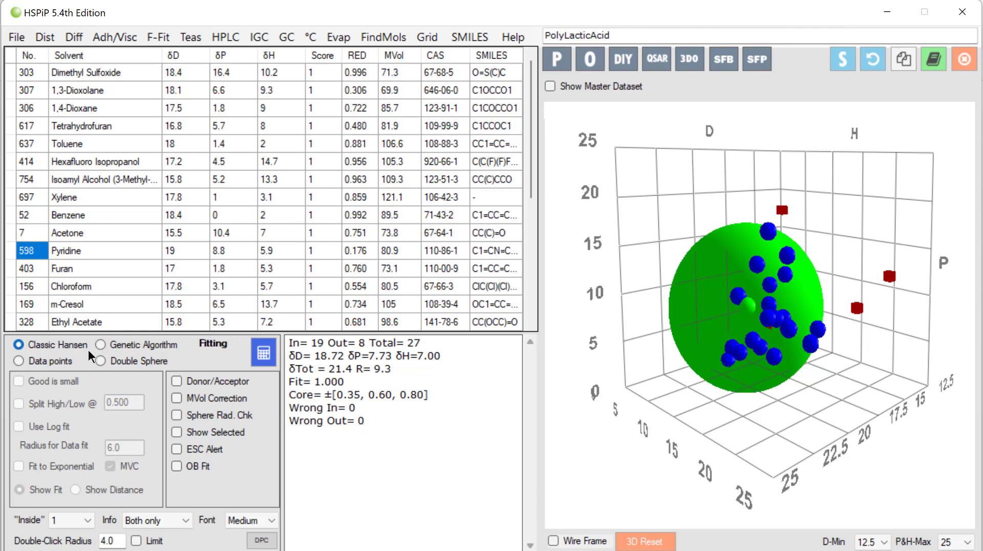
mouse_move(91, 354)
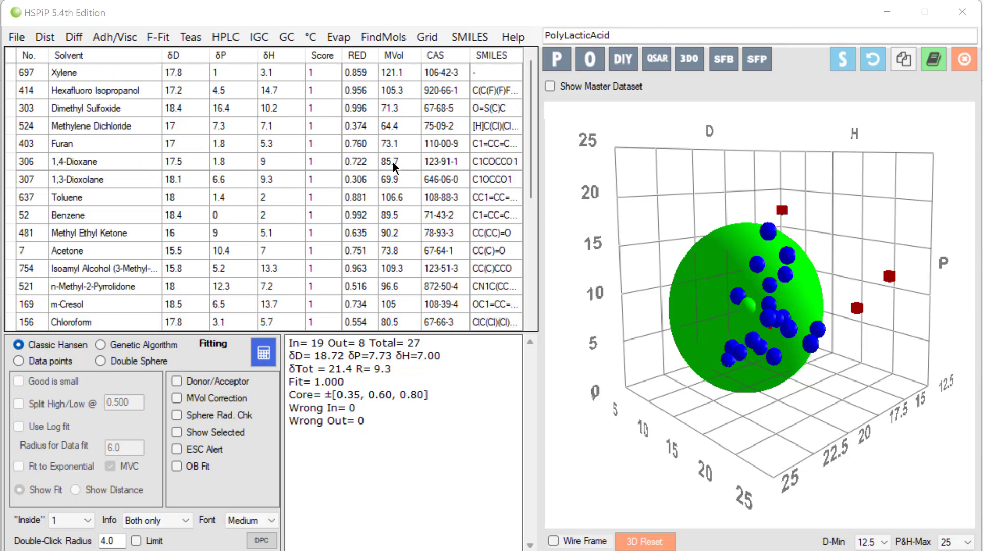
mouse_move(316, 92)
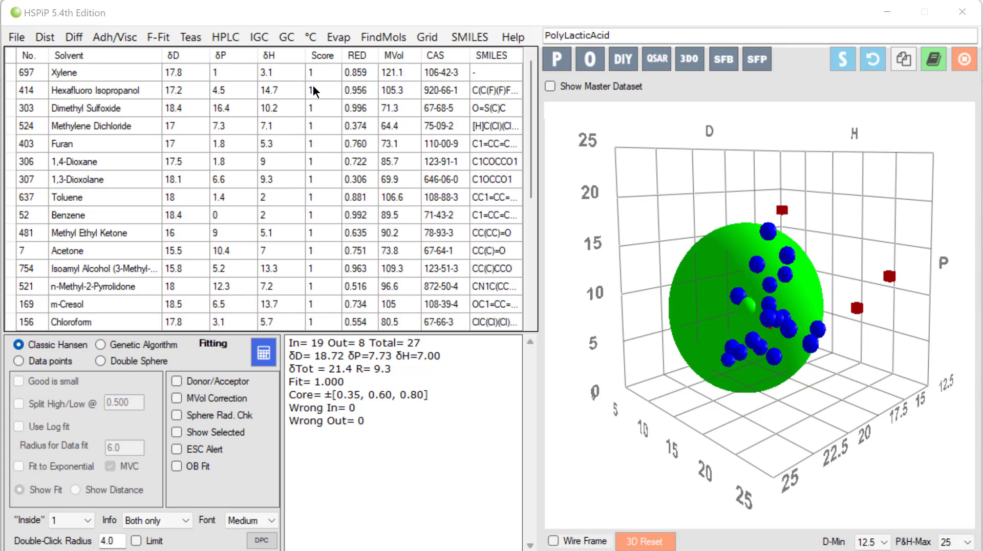
click(323, 55)
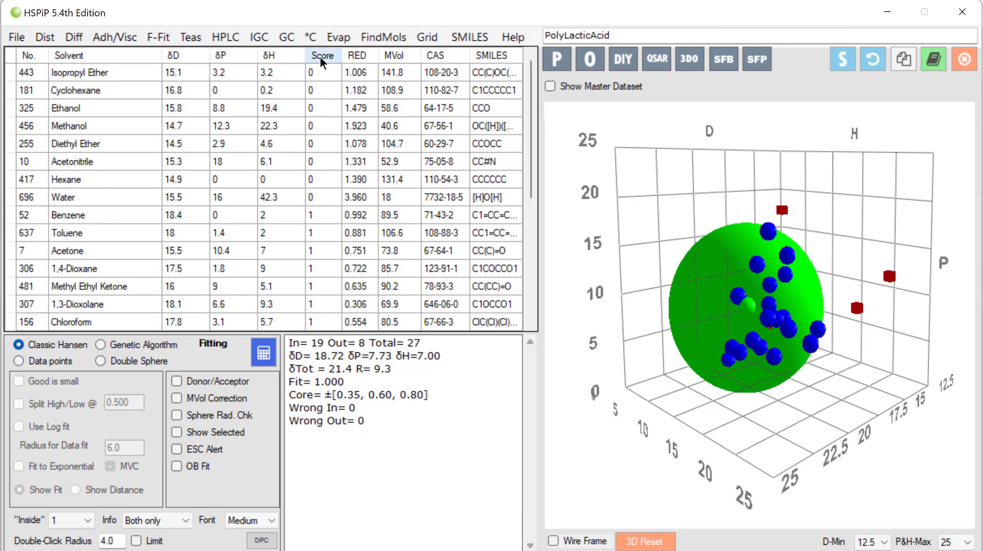
mouse_move(17, 37)
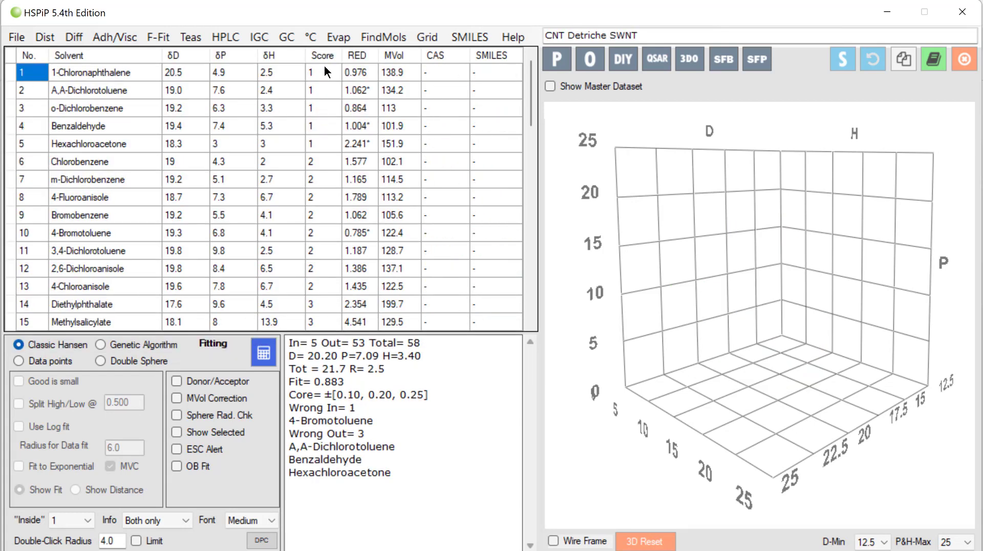
Scroll through the 58-solvent CNT Detriche SWNT list to review the scores
scroll(down, 3)
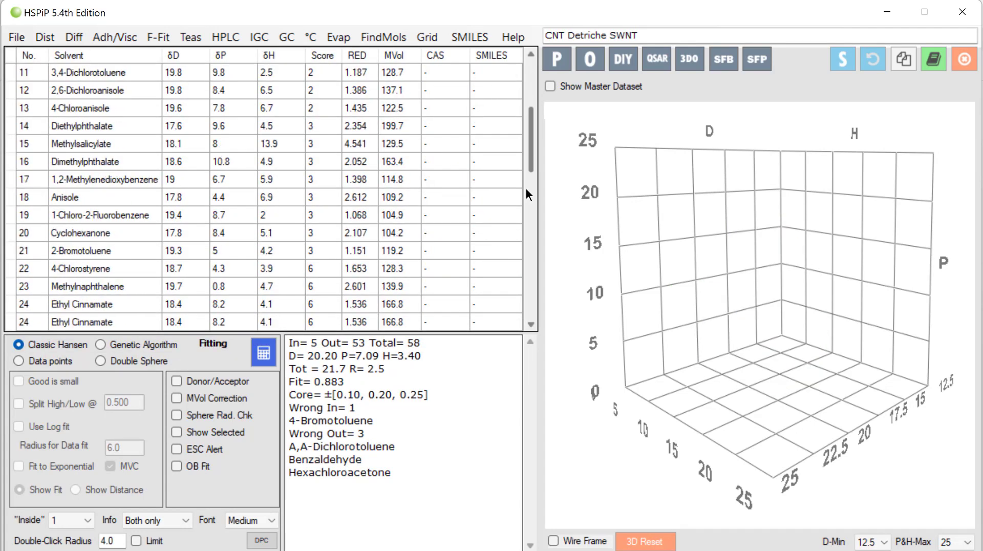
scroll(up, 3)
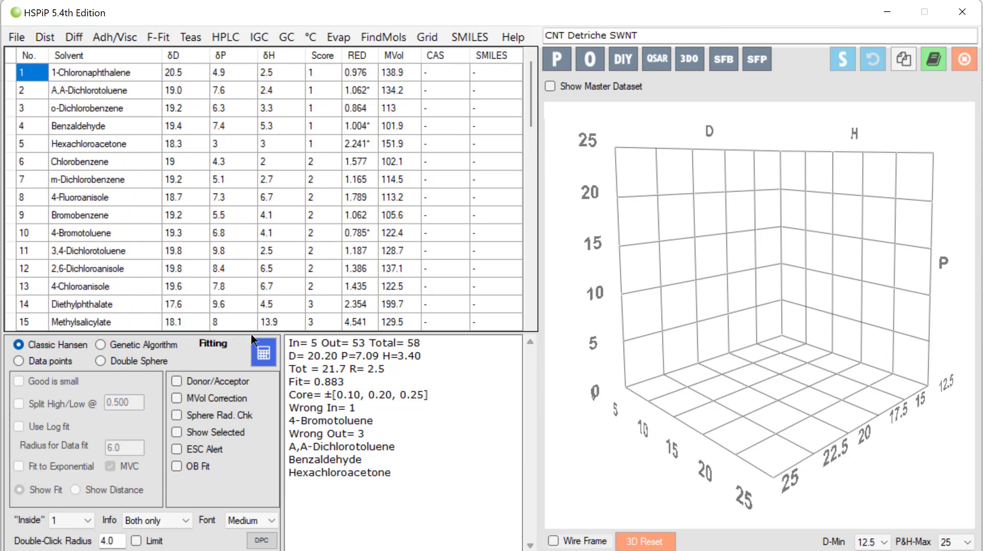
mouse_move(263, 352)
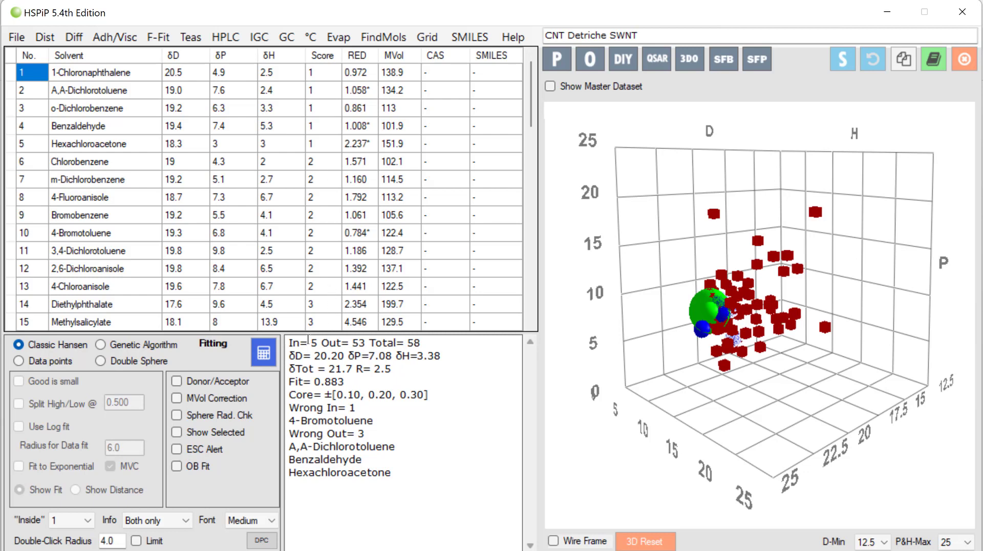
mouse_move(324, 155)
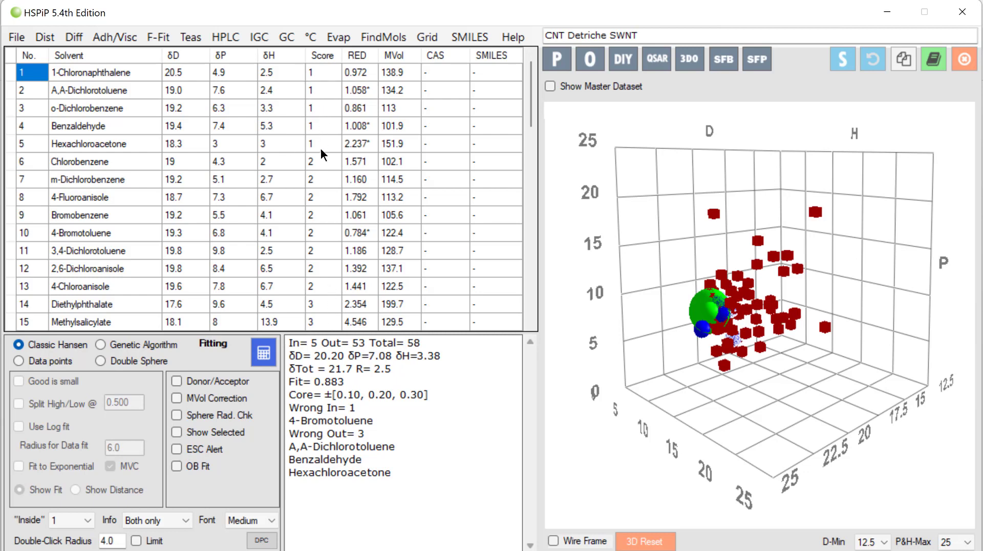
mouse_move(405, 255)
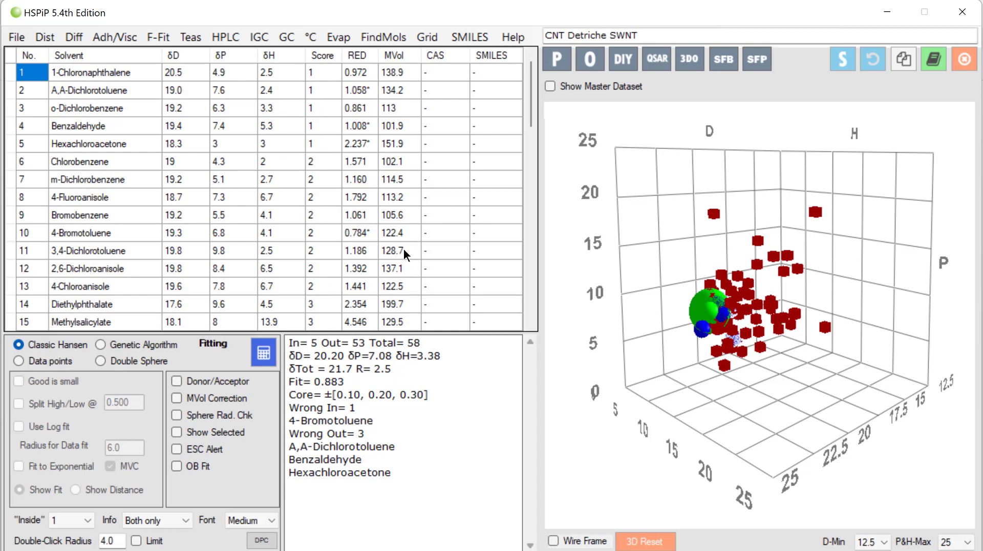
mouse_move(337, 362)
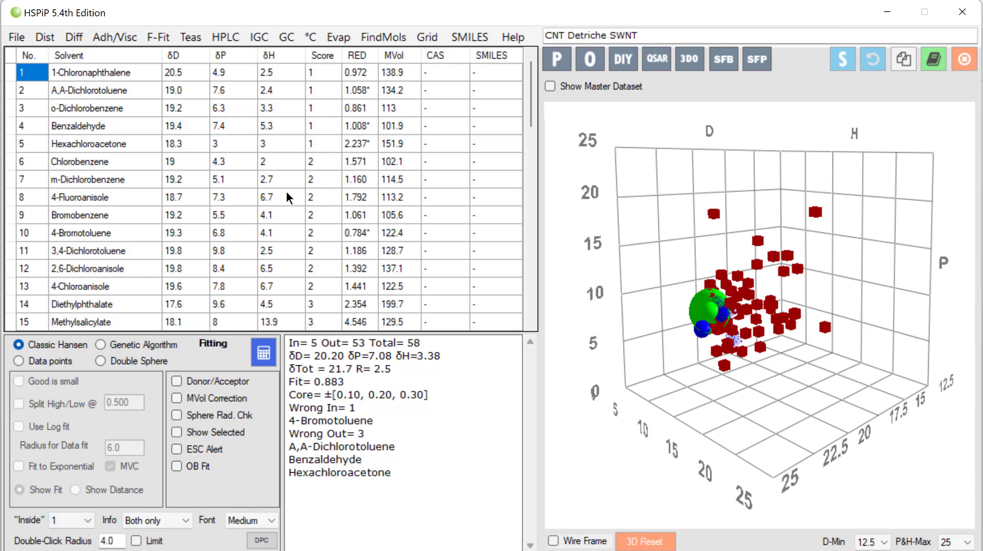
mouse_move(321, 256)
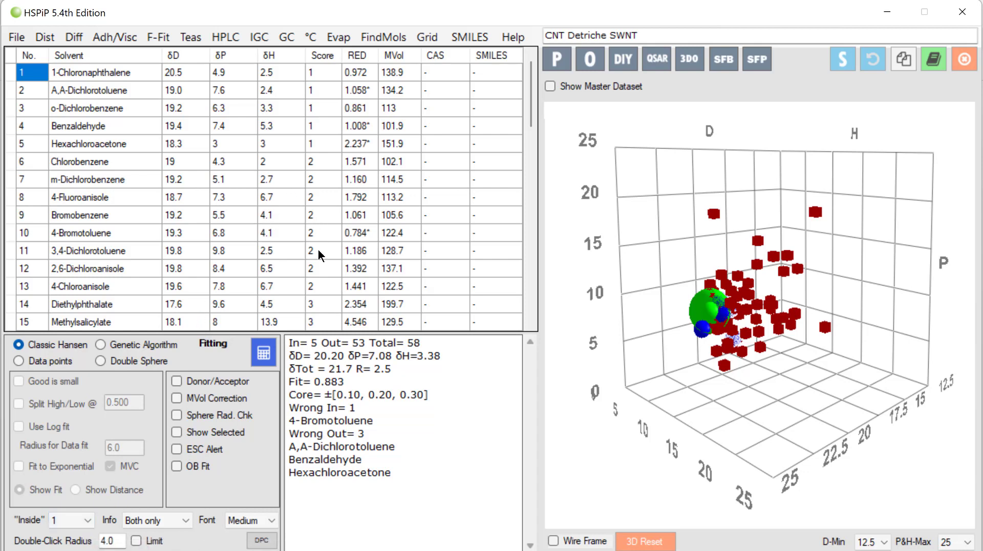
Set Inside to 2 and refit the nanotube sphere, giving 13 in, 45 out, R 2.9
click(88, 519)
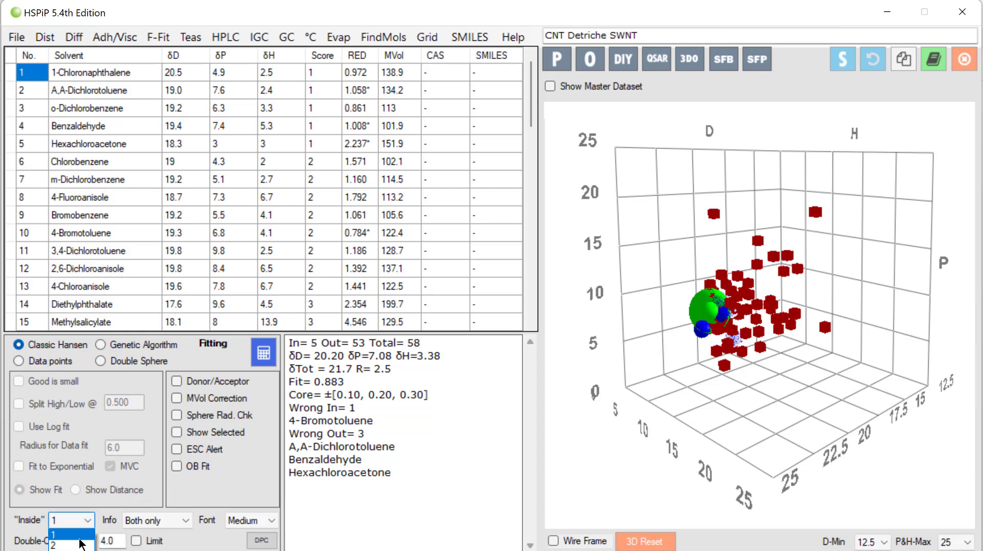
click(61, 545)
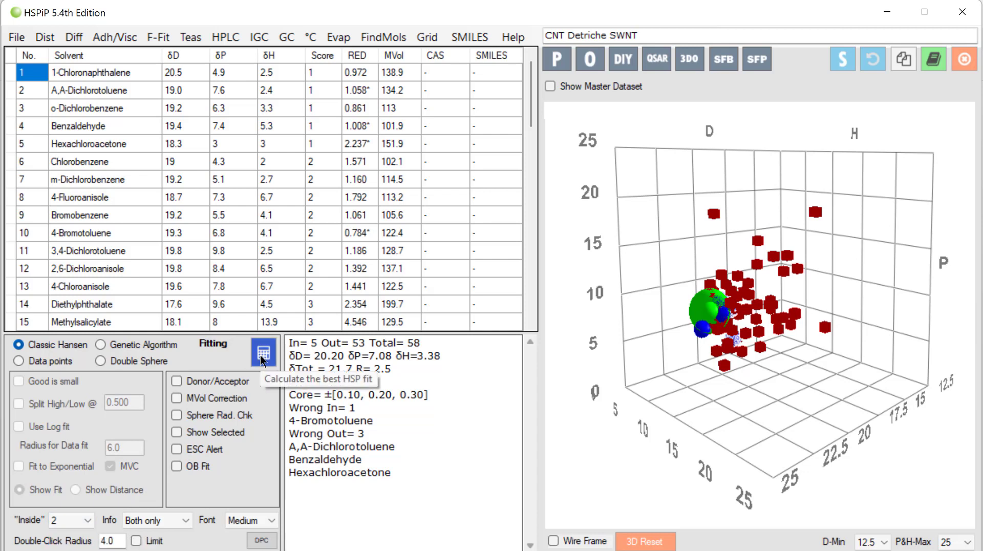
click(263, 351)
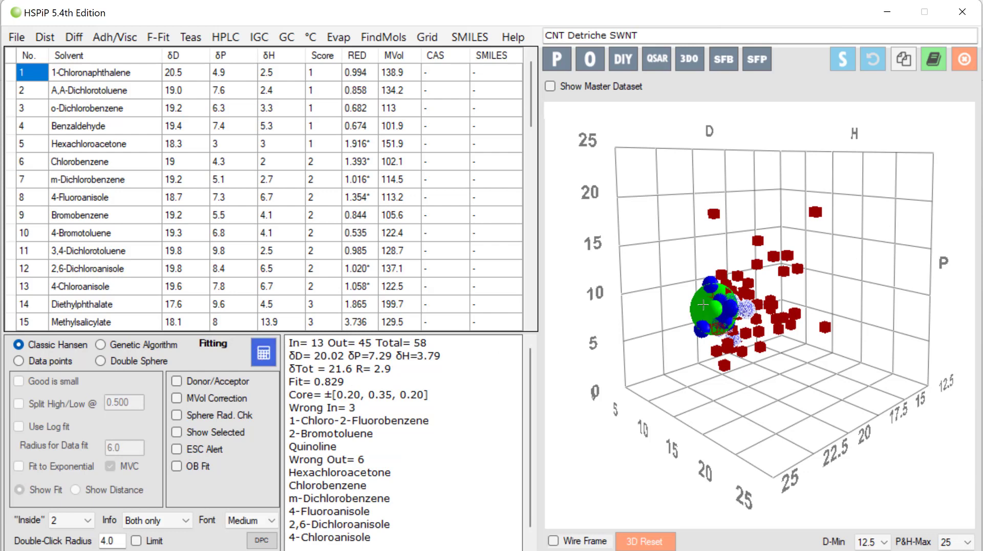
mouse_move(726, 306)
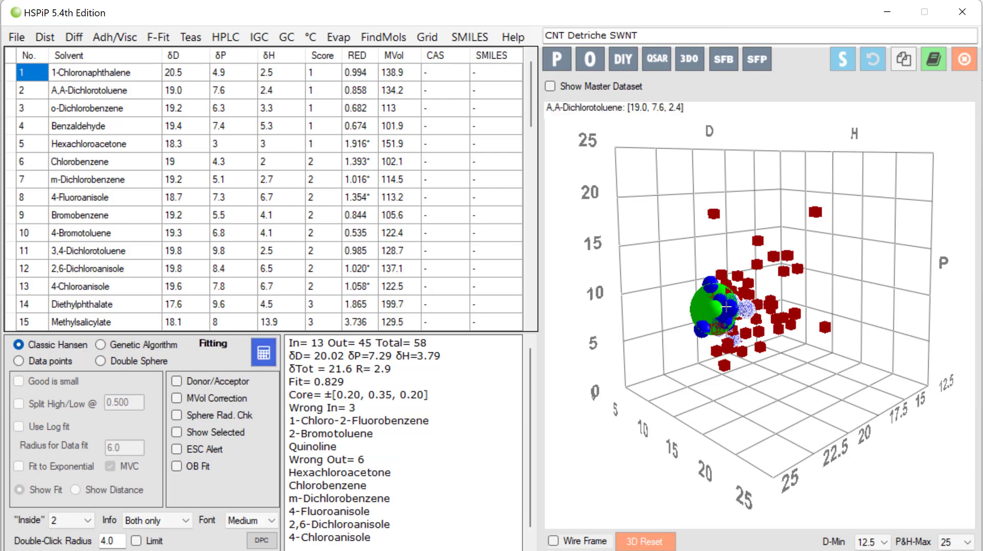
mouse_move(727, 308)
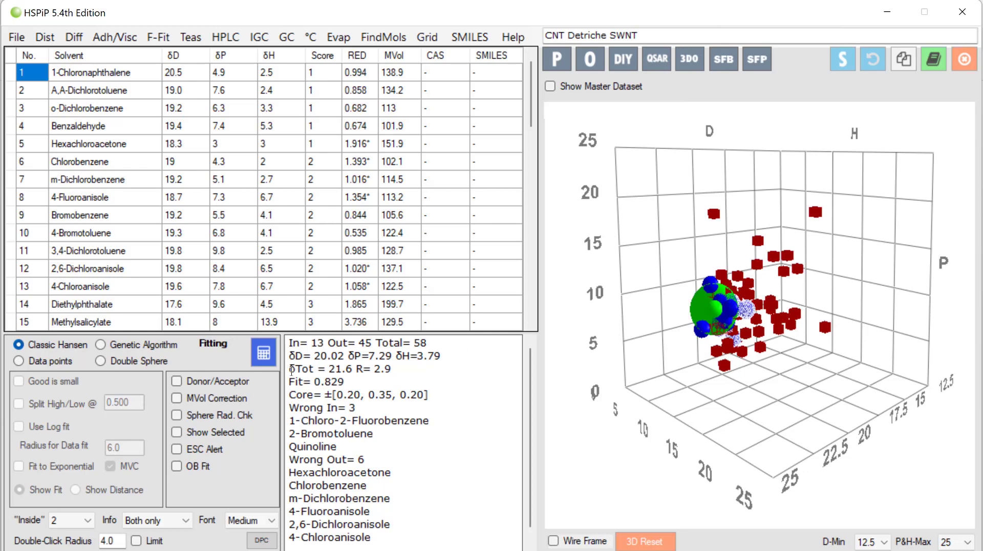